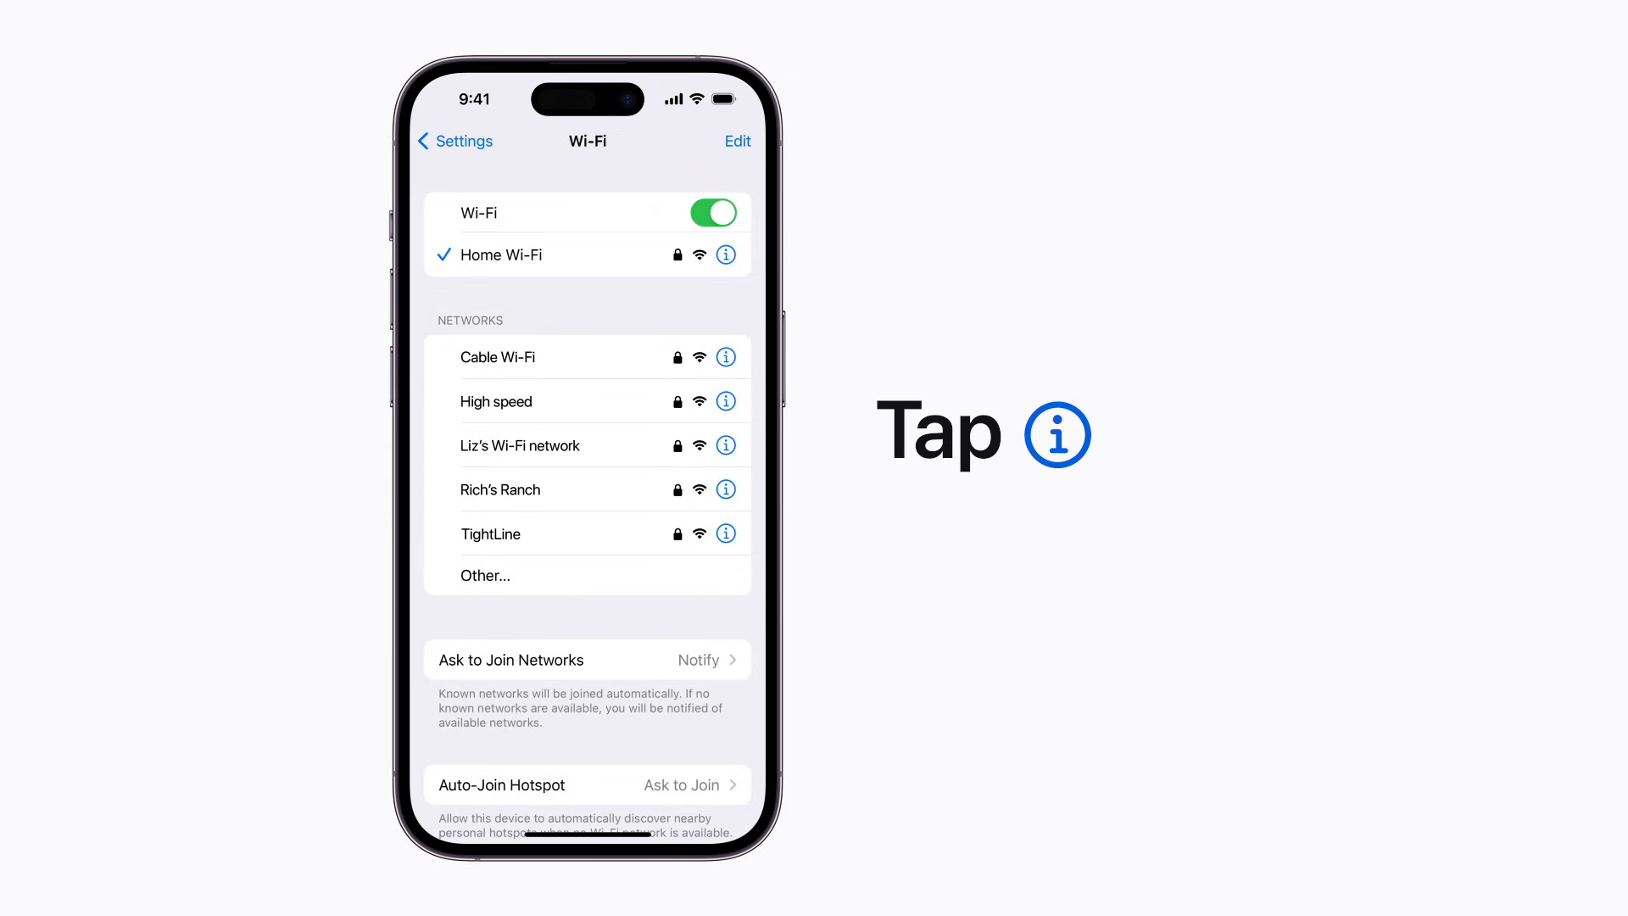
- Open the details page for the connected Home Wi-Fi network via its info button
click(728, 254)
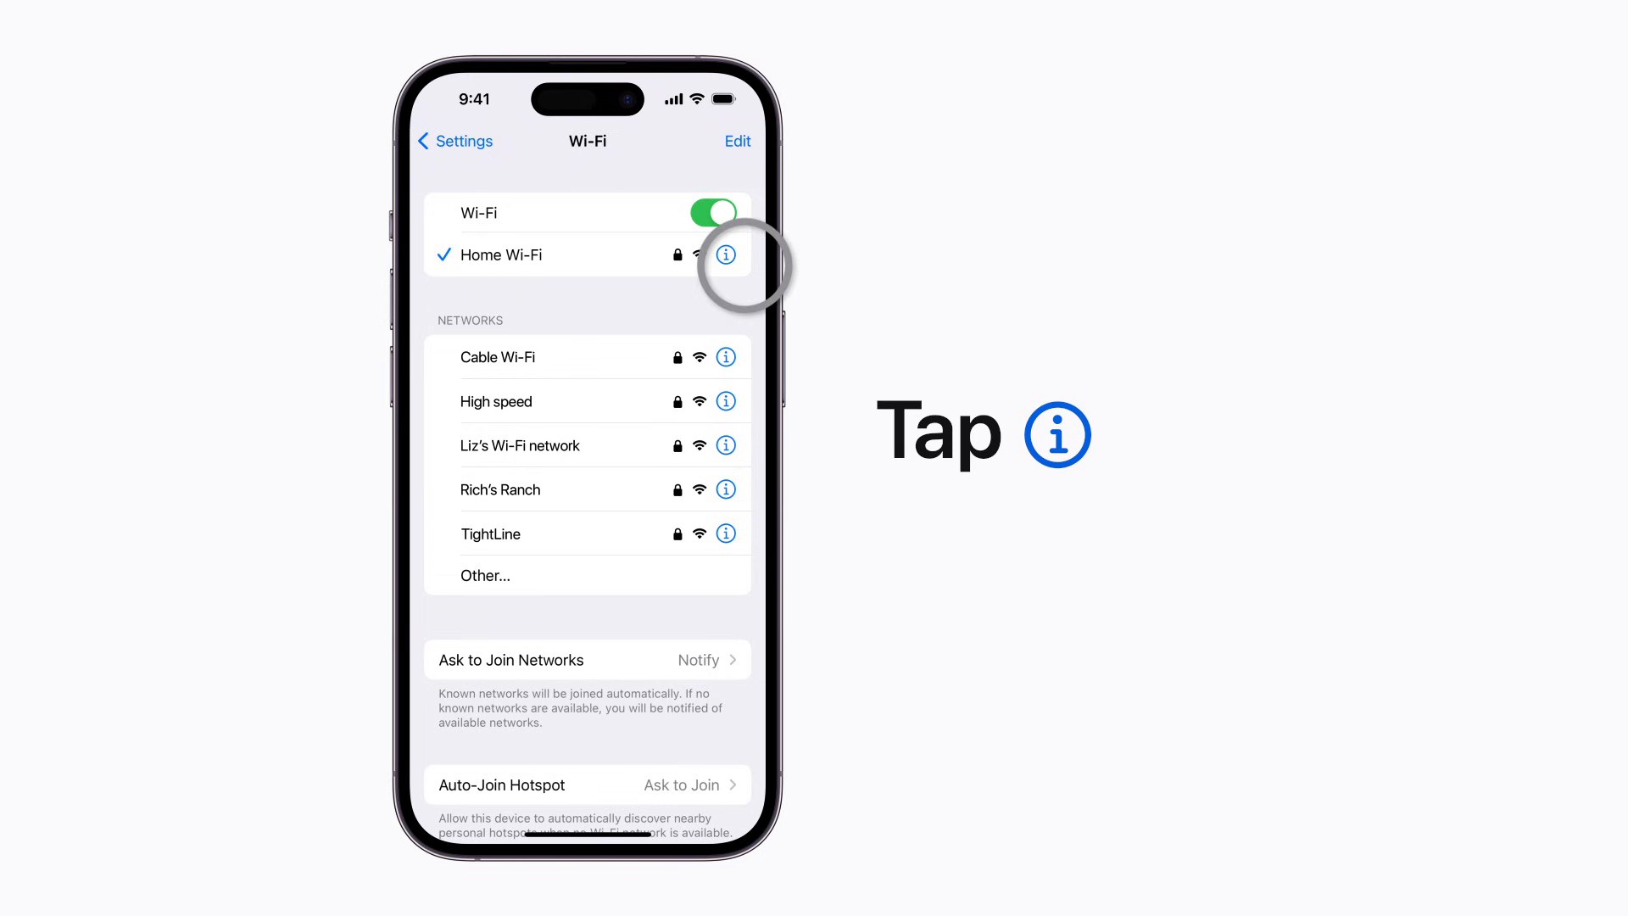
click(724, 255)
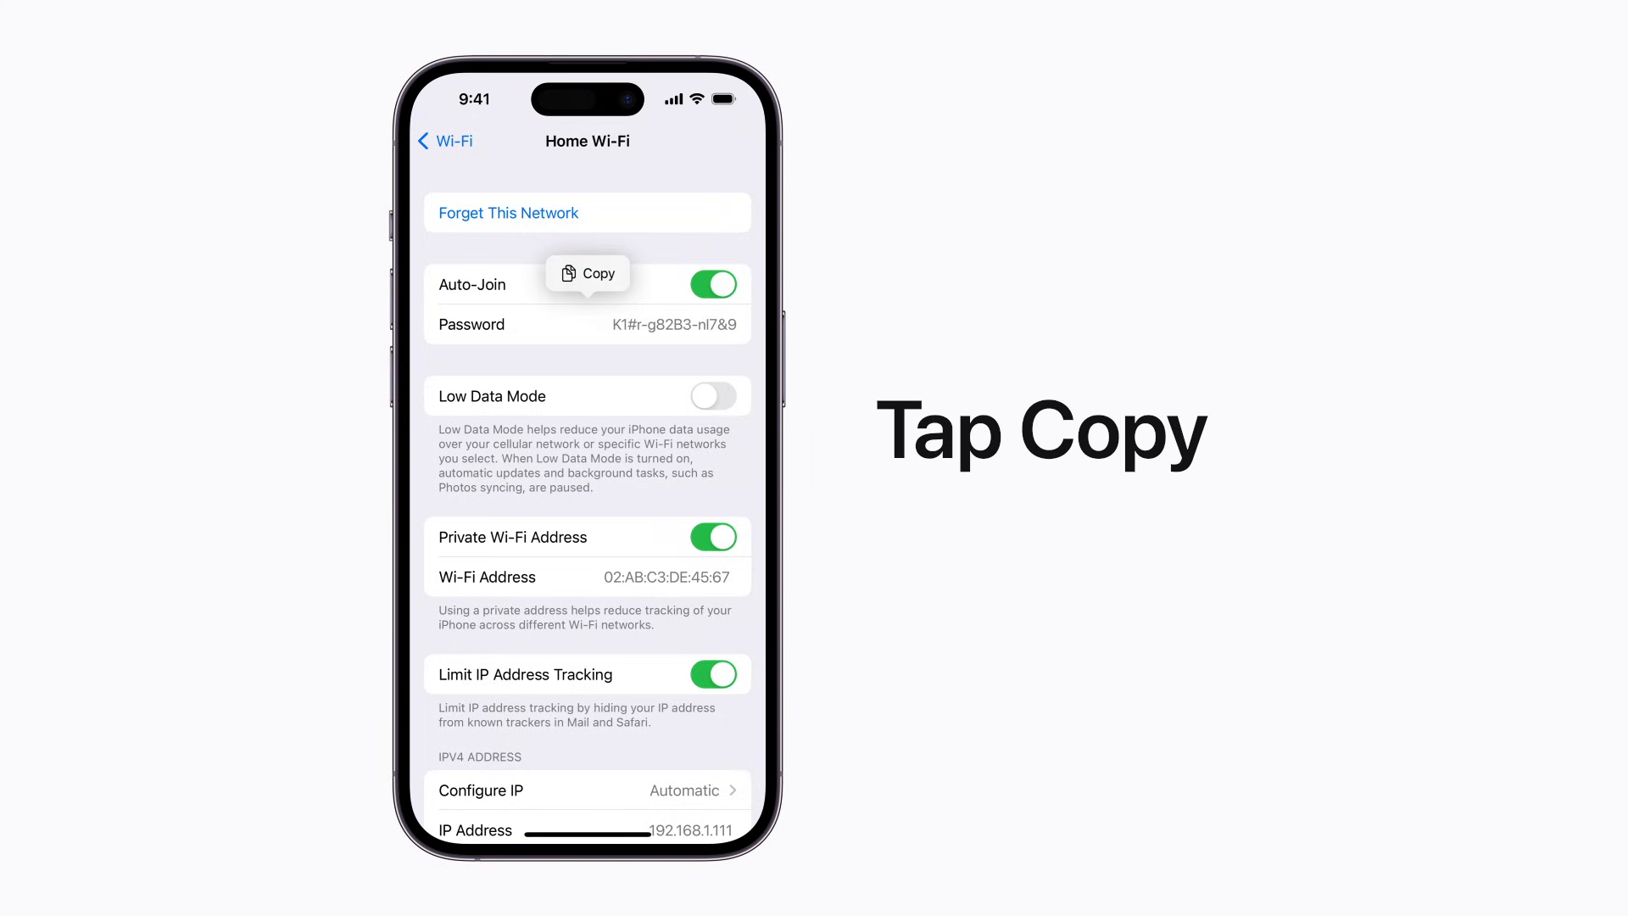
- Copy the revealed Home Wi-Fi password from the popup
click(587, 272)
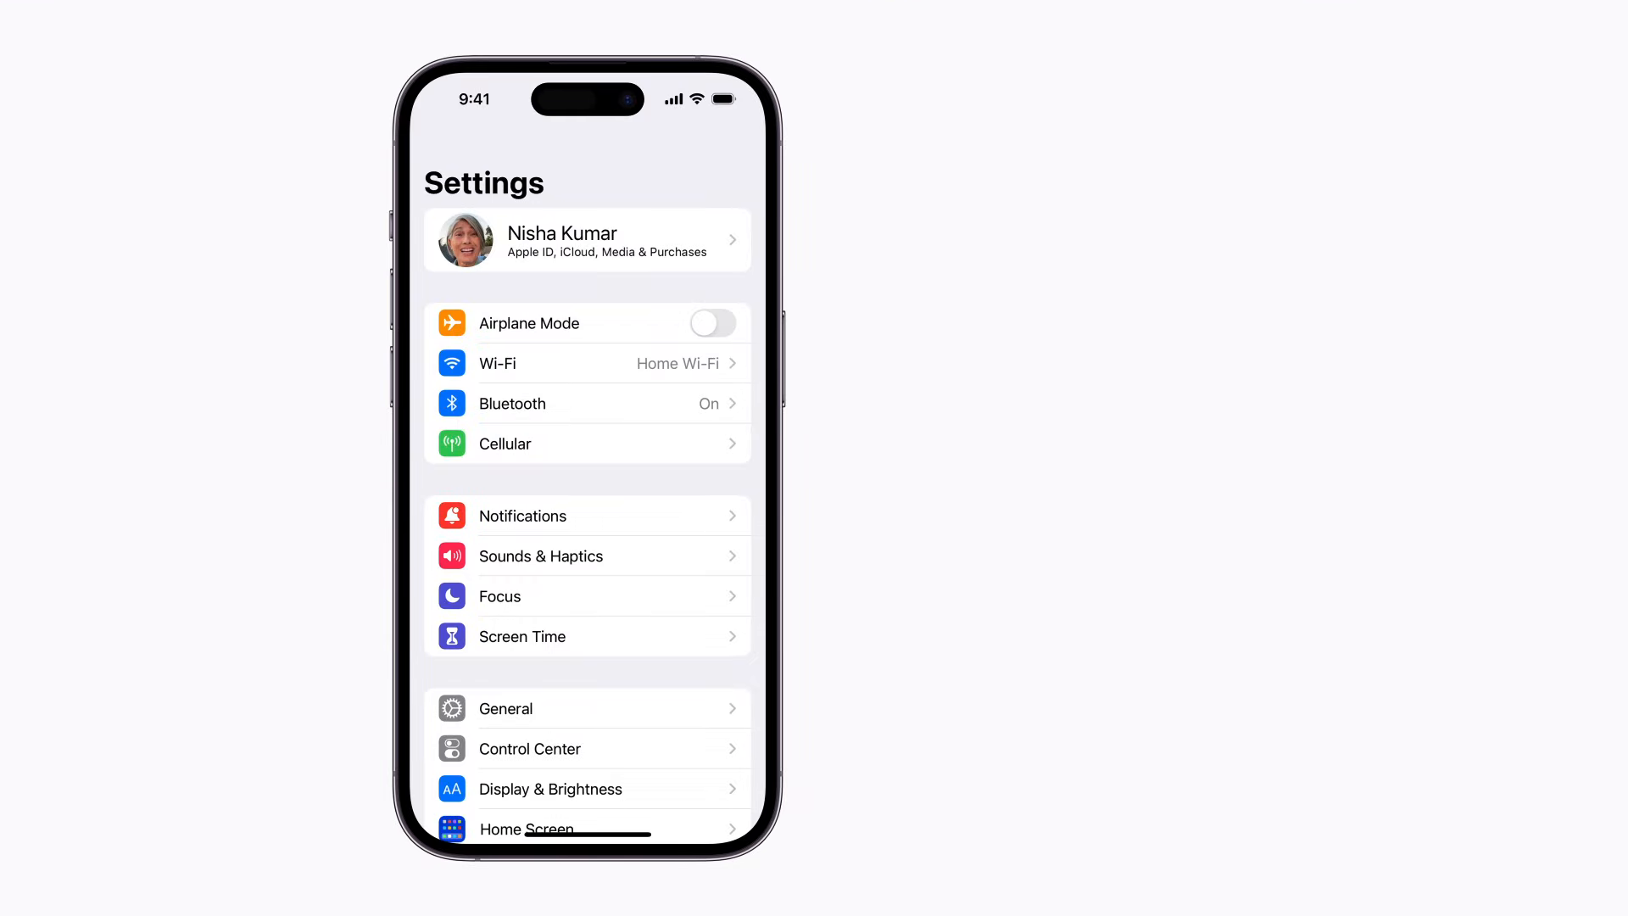
- Enter Wi-Fi settings and switch to Edit mode to show the Known Networks list
click(612, 363)
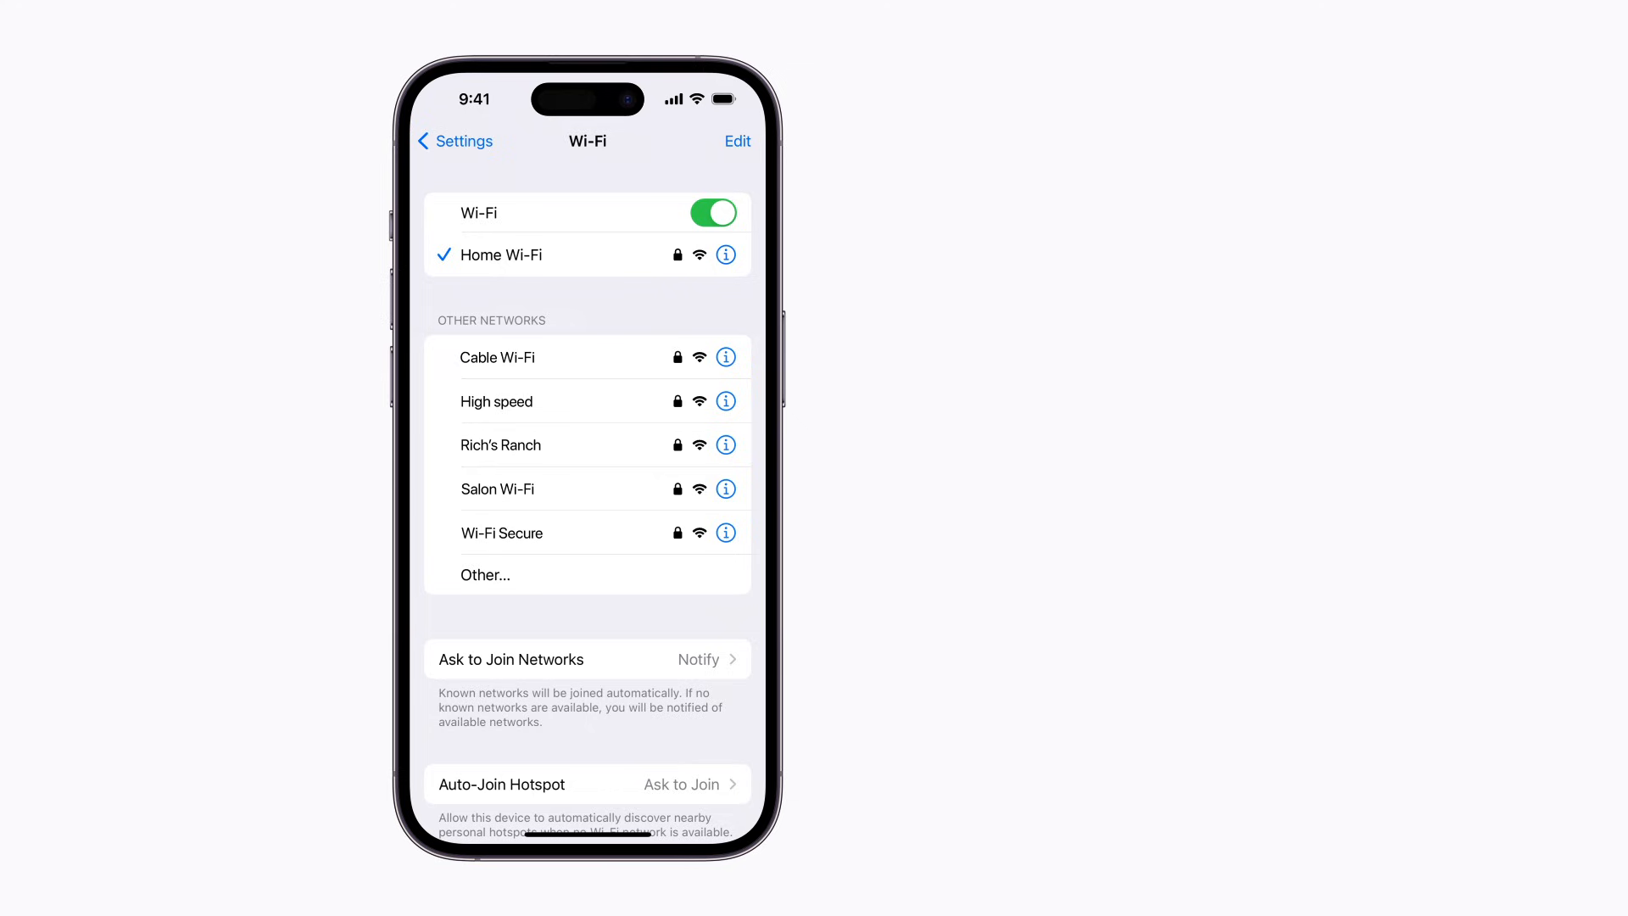
click(738, 141)
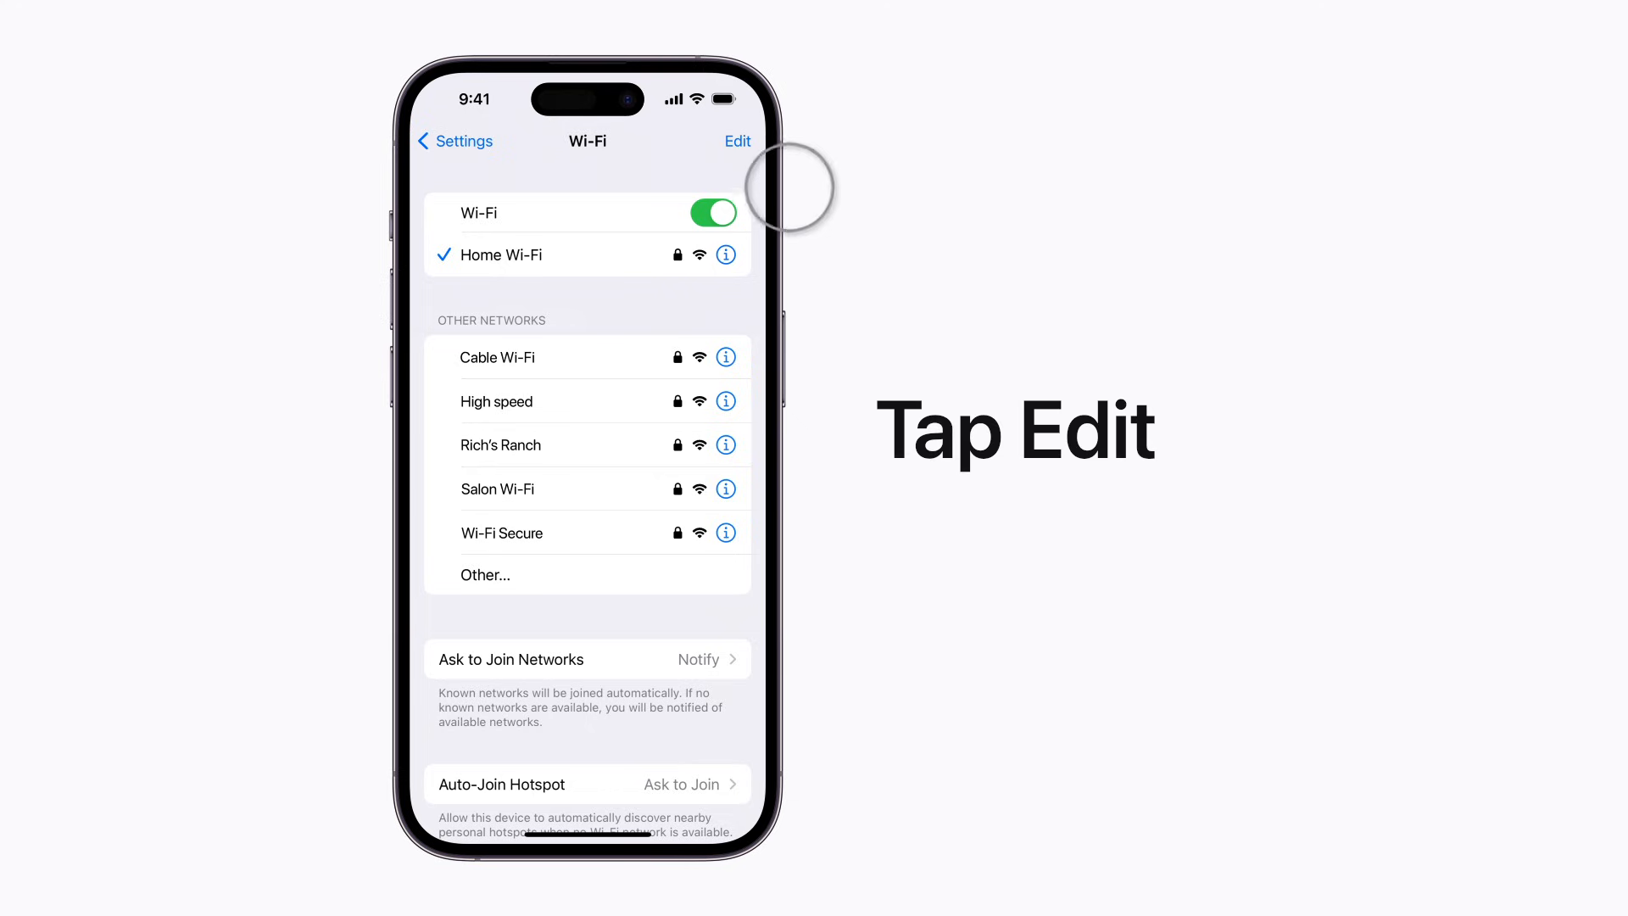
click(737, 140)
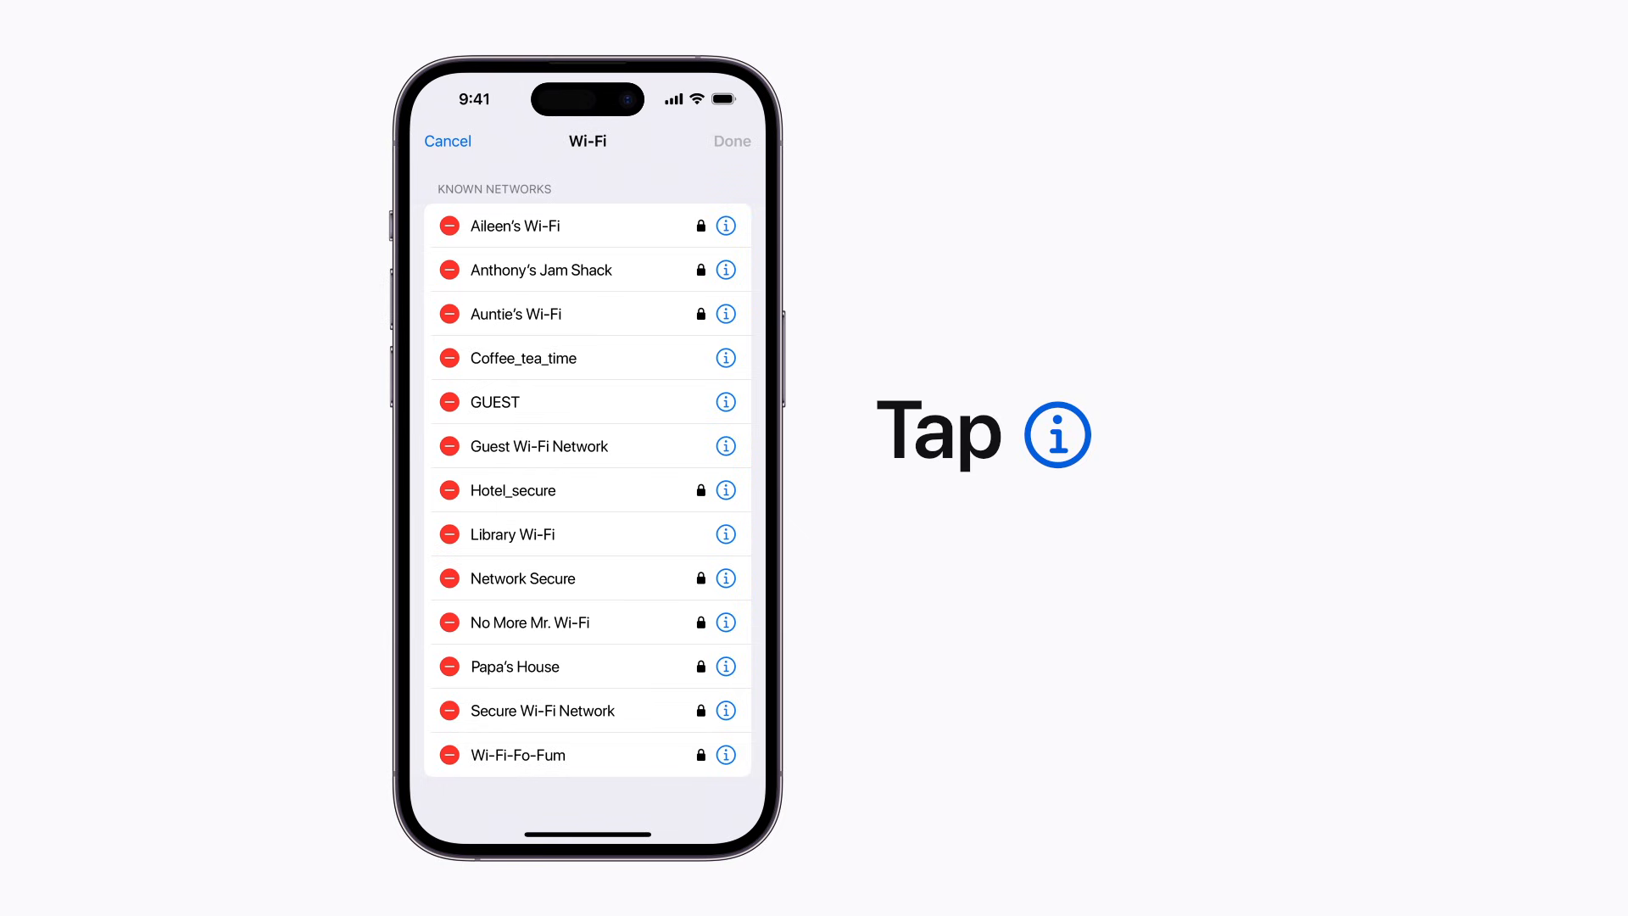
- Open the details page for Auntie's Wi-Fi from the Known Networks list
click(726, 312)
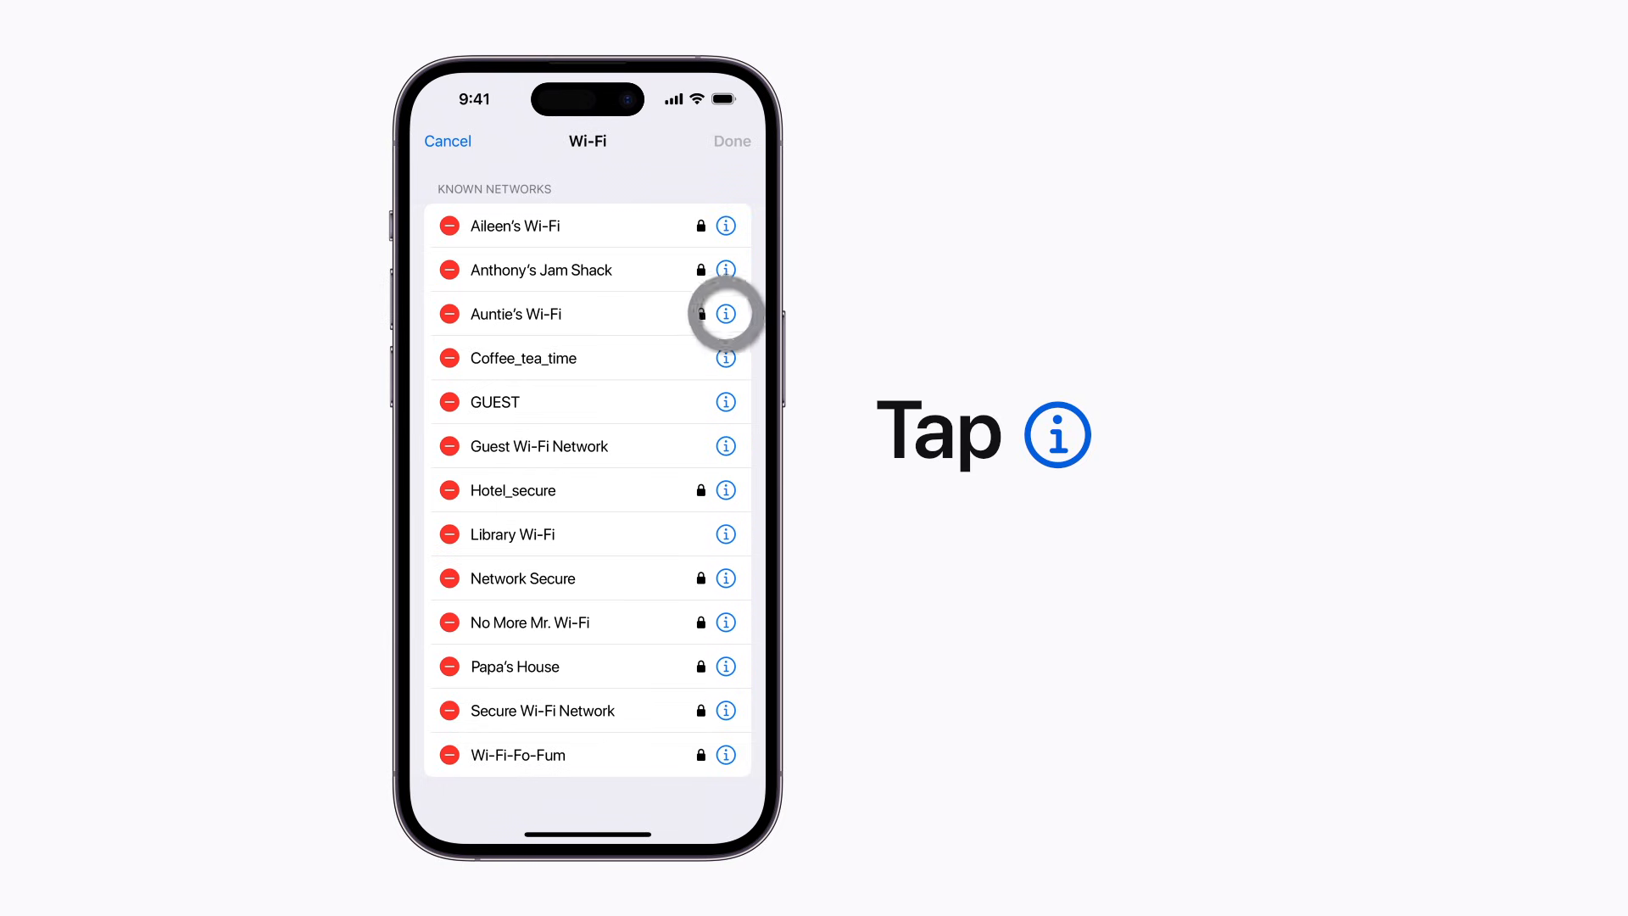
click(726, 312)
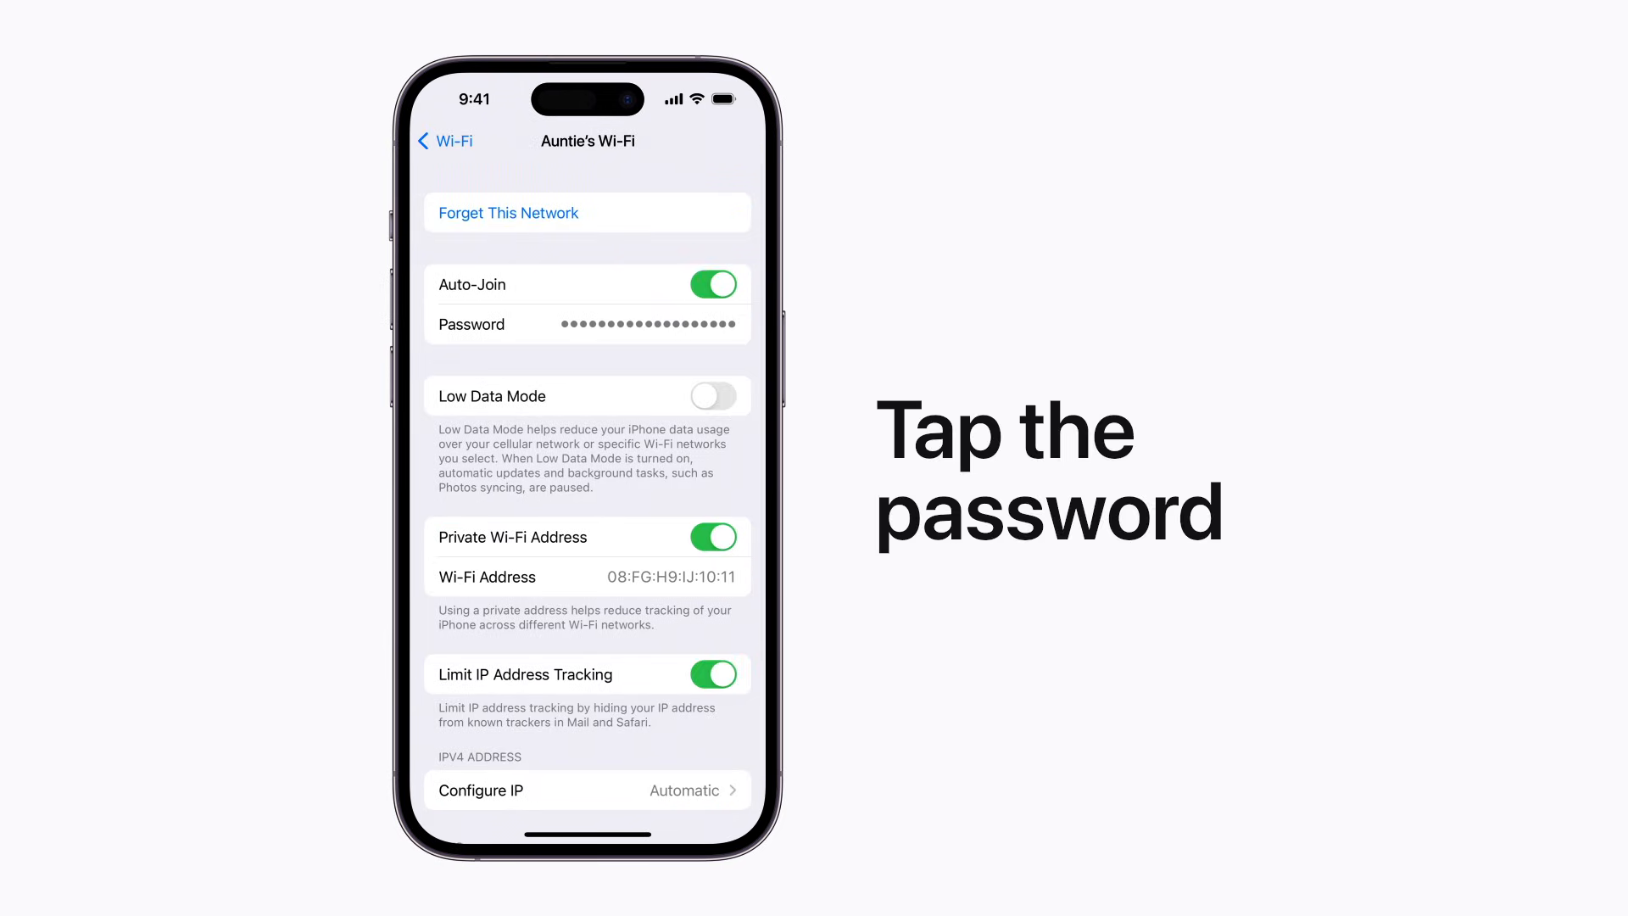
- Reveal the saved password for Auntie's Wi-Fi and copy it from the popup
click(632, 323)
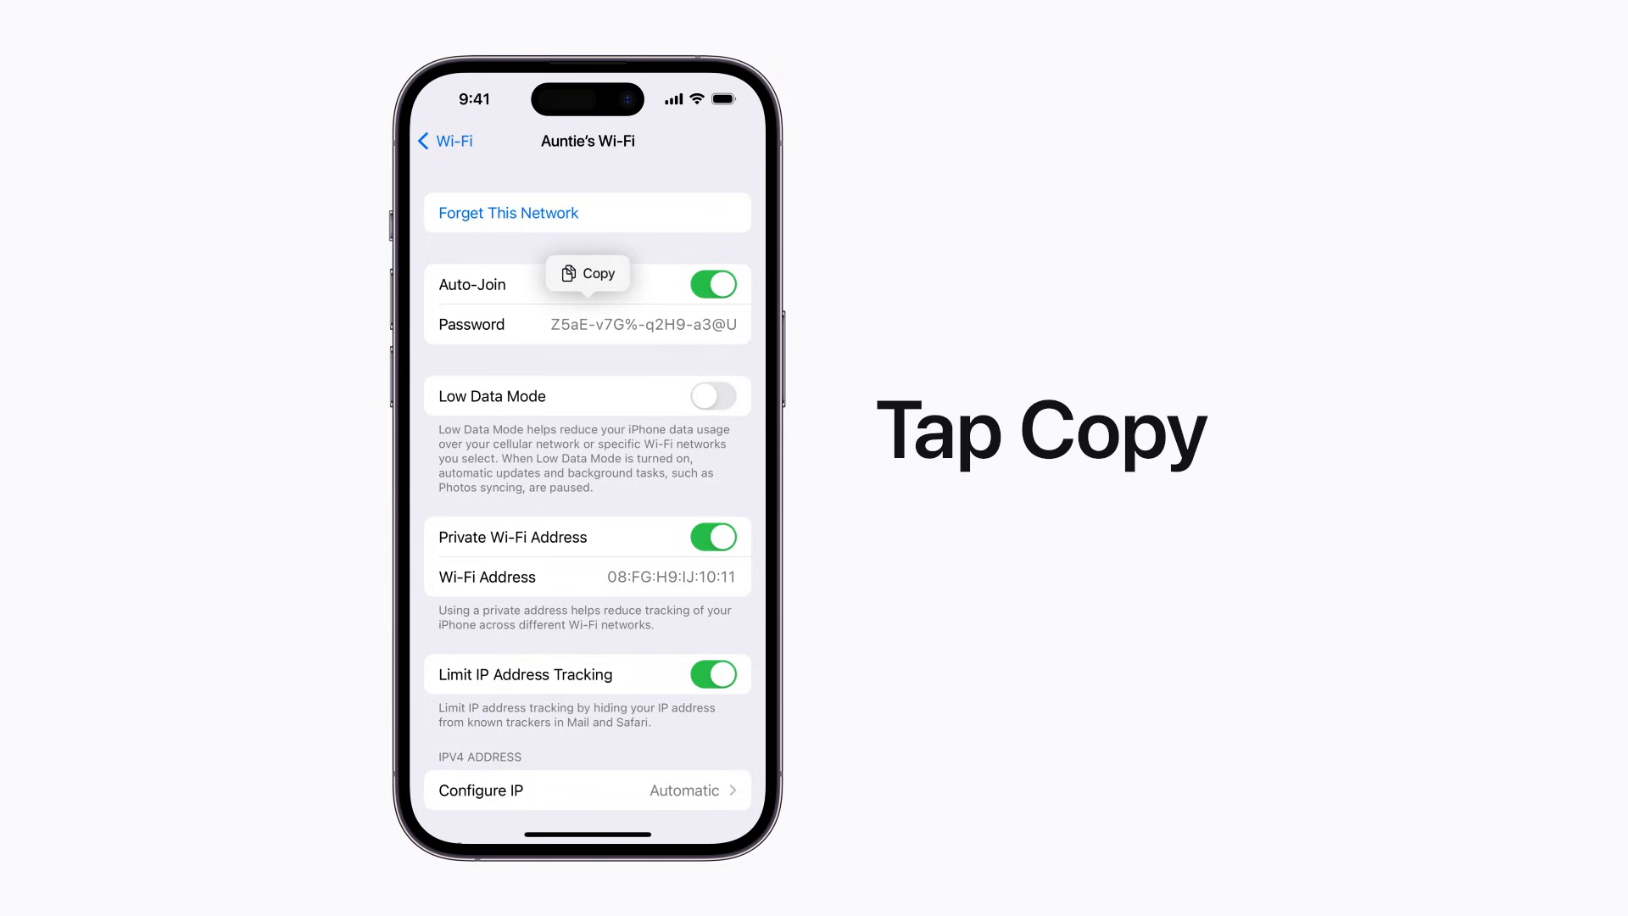
click(588, 273)
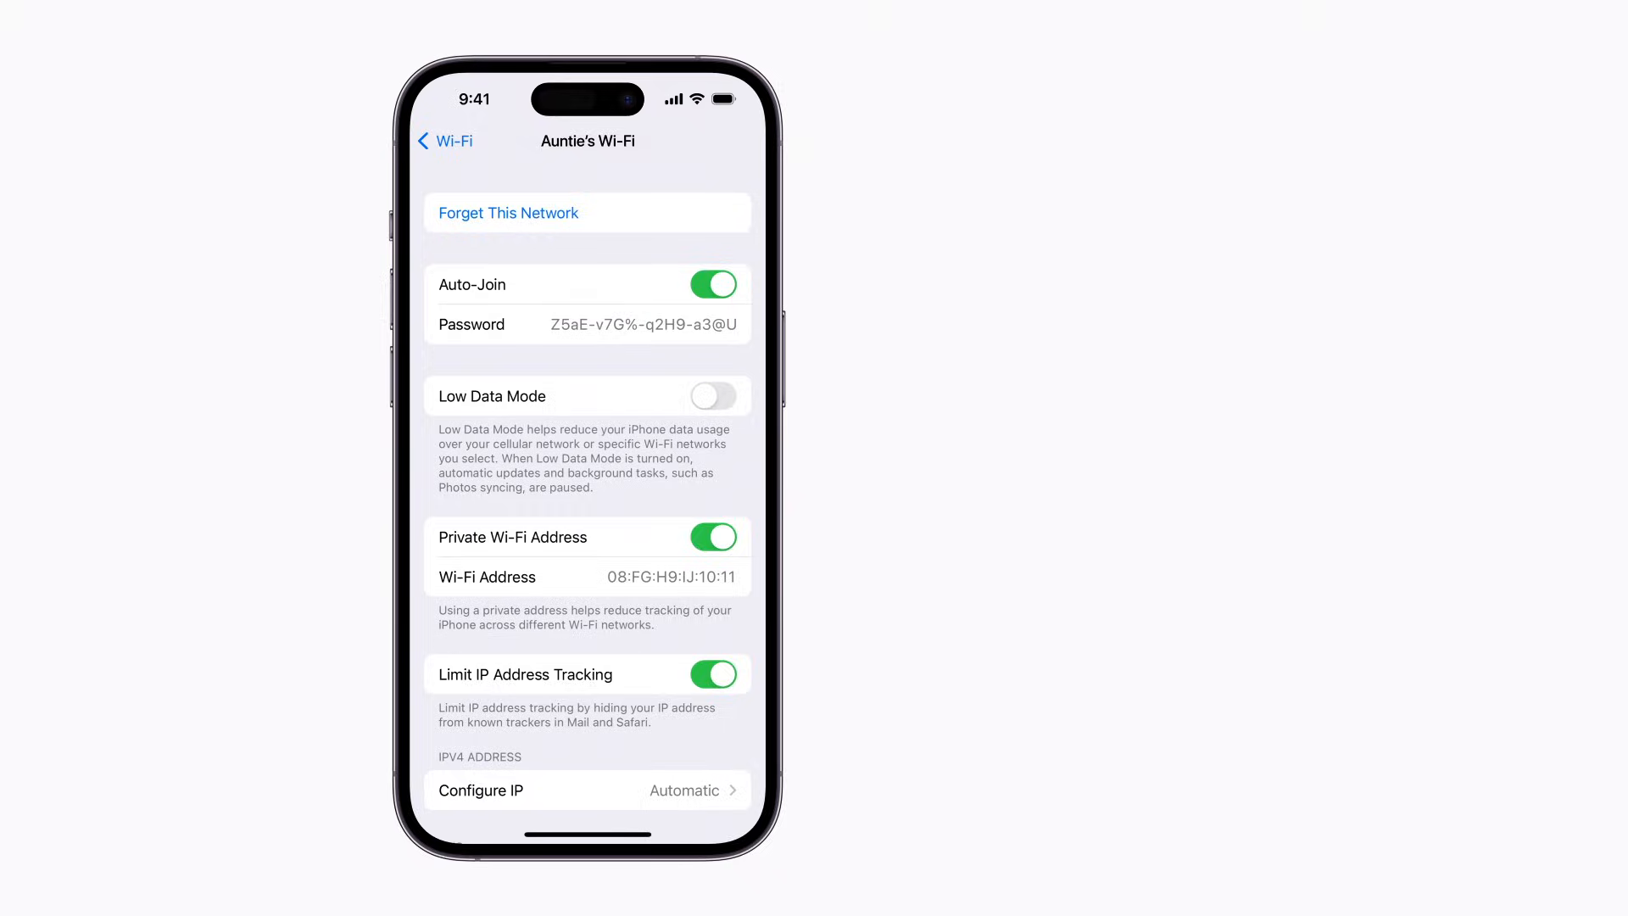